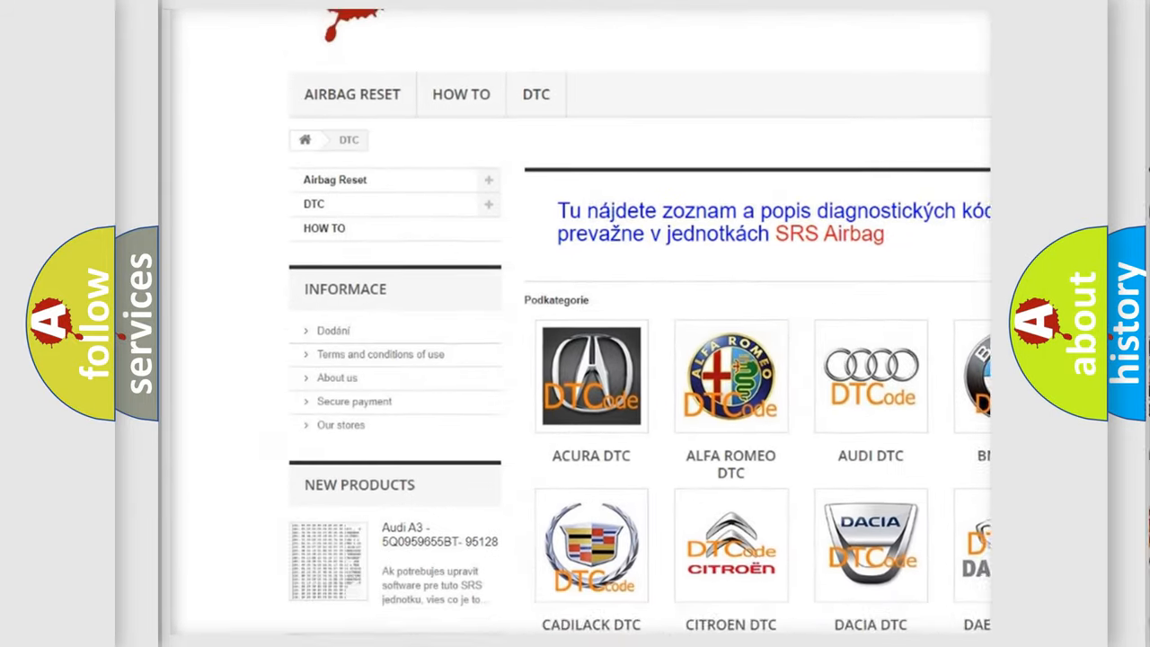
Step: Scroll the DTC page past the car brand logos down to the B-series code list
scroll(down, 3)
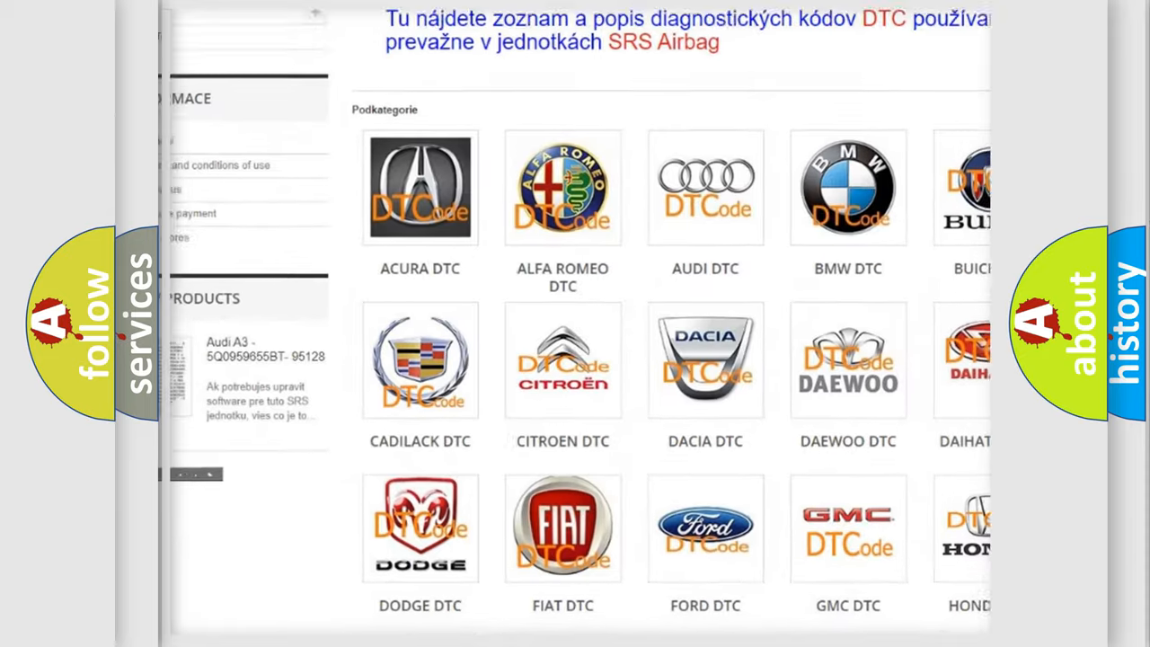
scroll(down, 3)
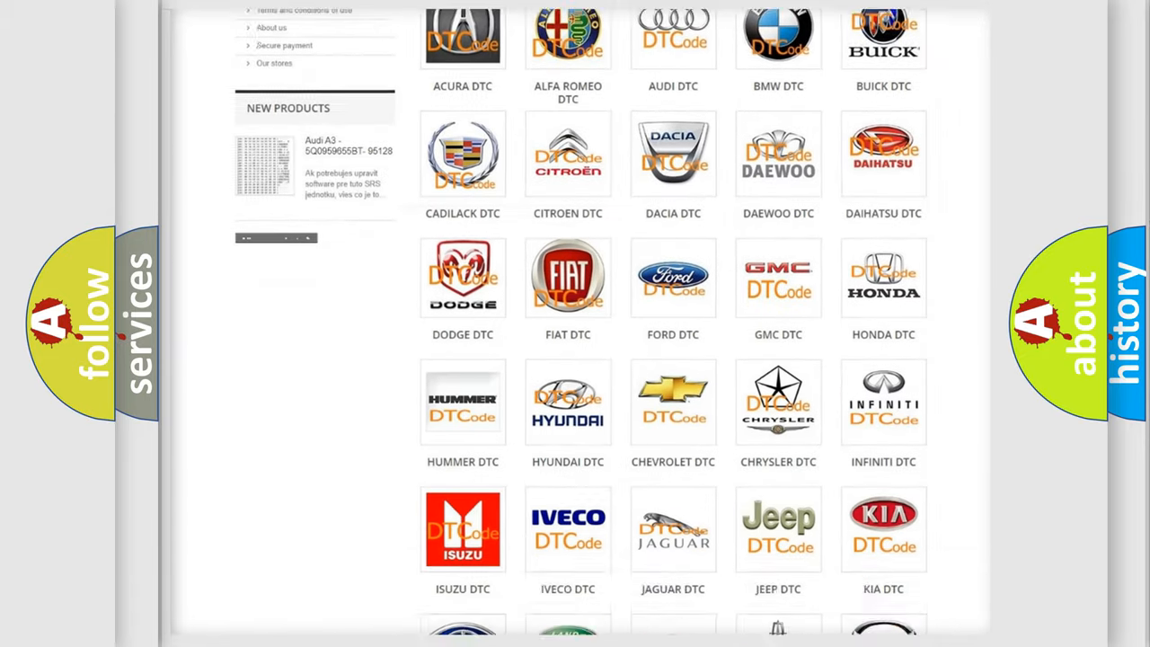
scroll(down, 3)
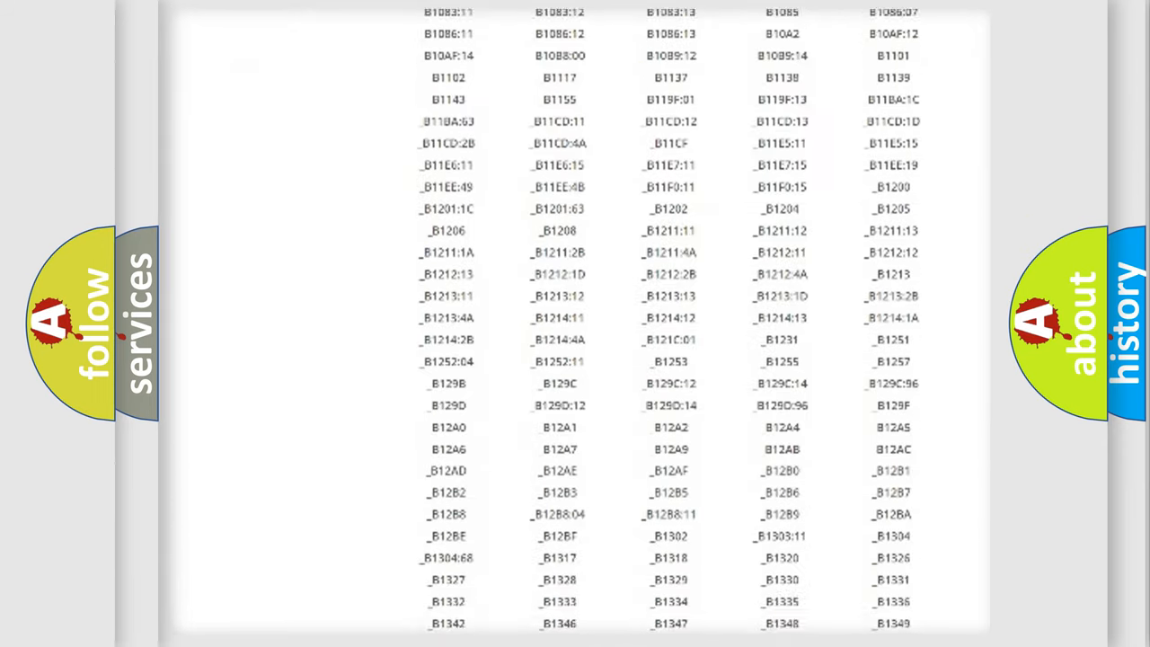
scroll(down, 3)
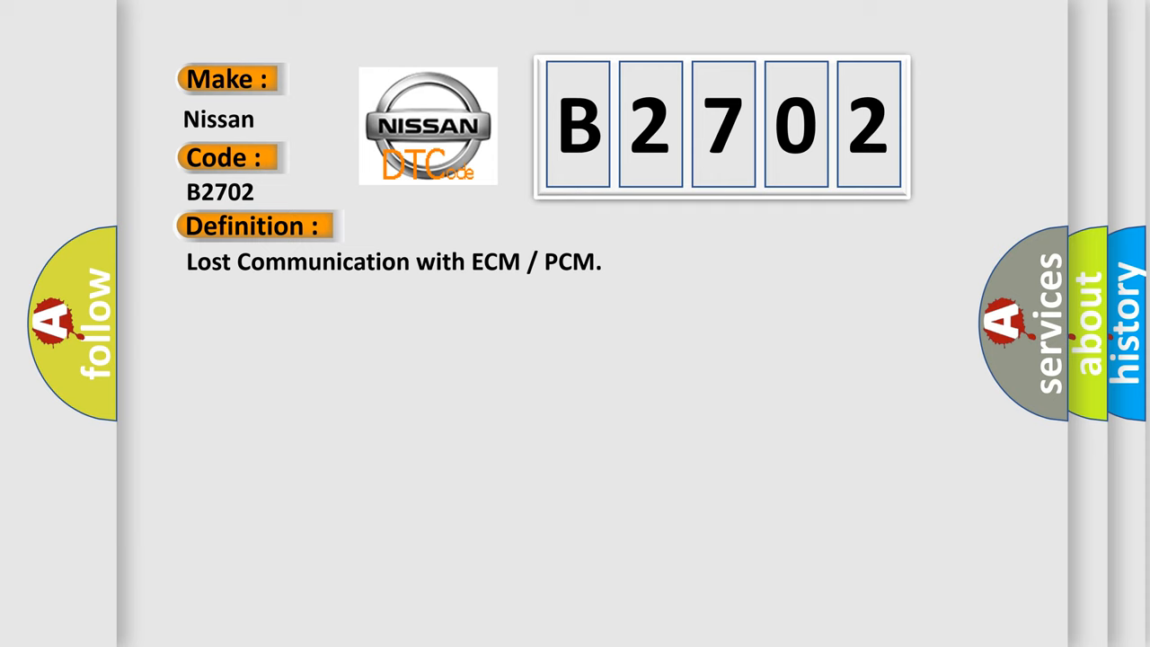
Step: Reveal the B2702 Description: no ECM data for 2+ seconds at 10–17.4 V and 15 km/h
click(466, 226)
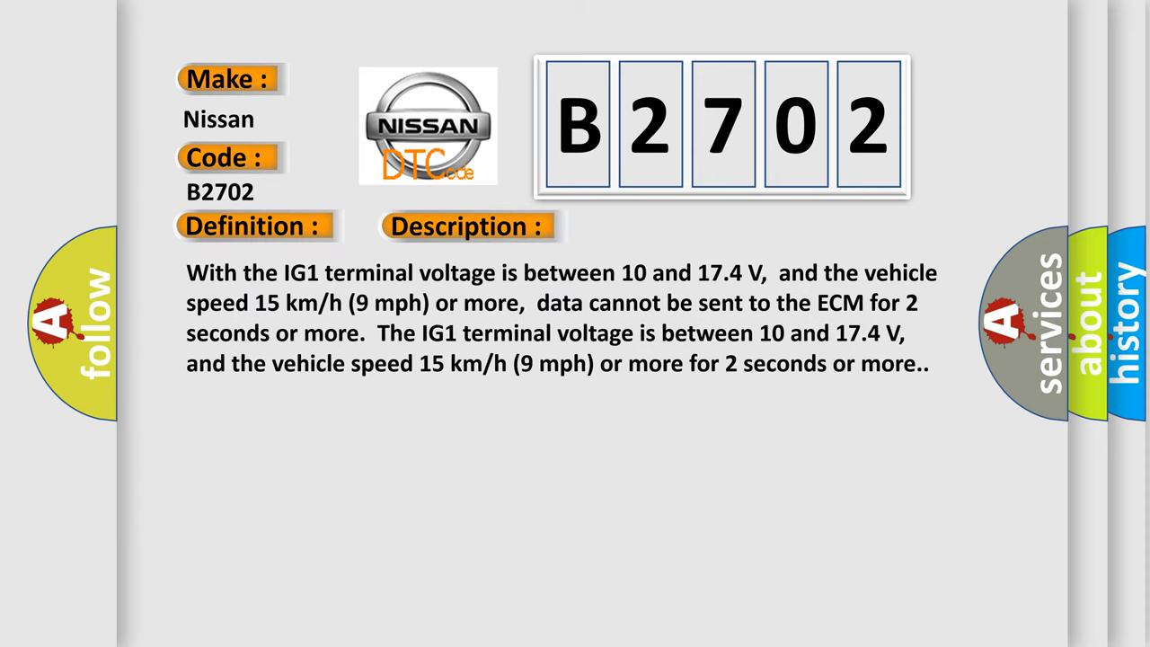